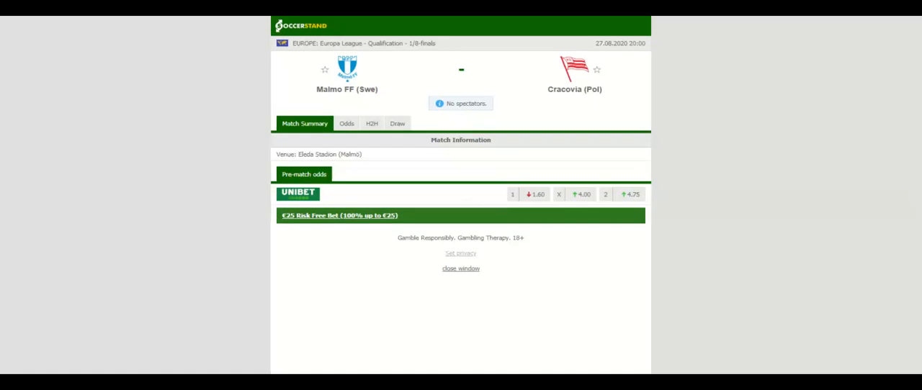
# Show the H2H view with recent results for Malmo FF and Cracovia
pyautogui.click(372, 124)
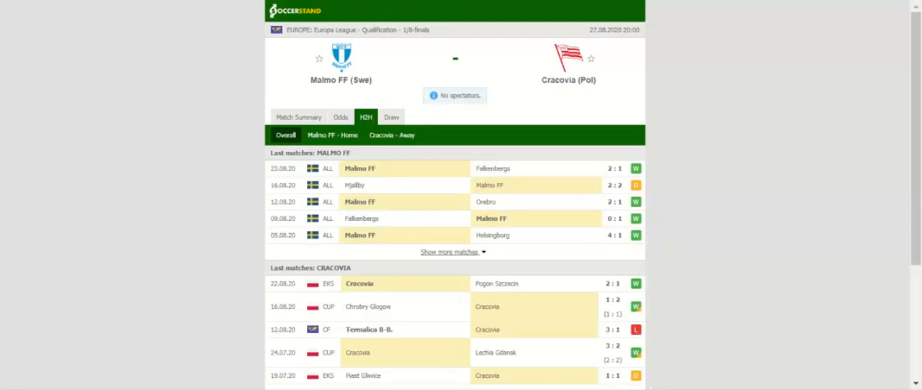
pyautogui.scroll(-3)
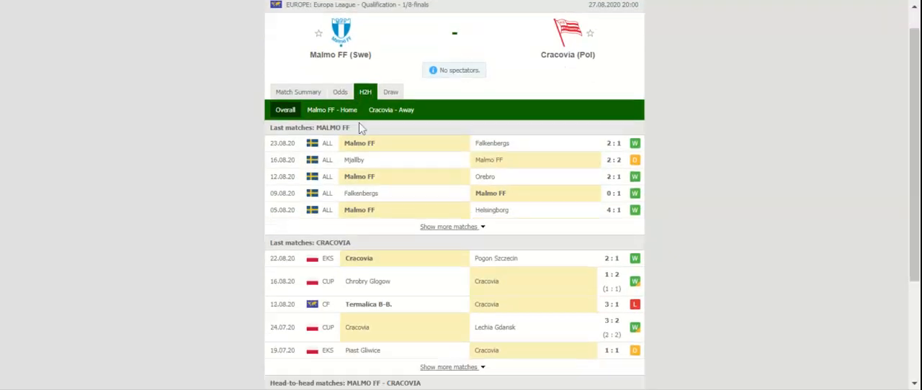
# Show the bookmaker odds and switch from 1X2 to European handicap (EH) odds
pyautogui.click(340, 118)
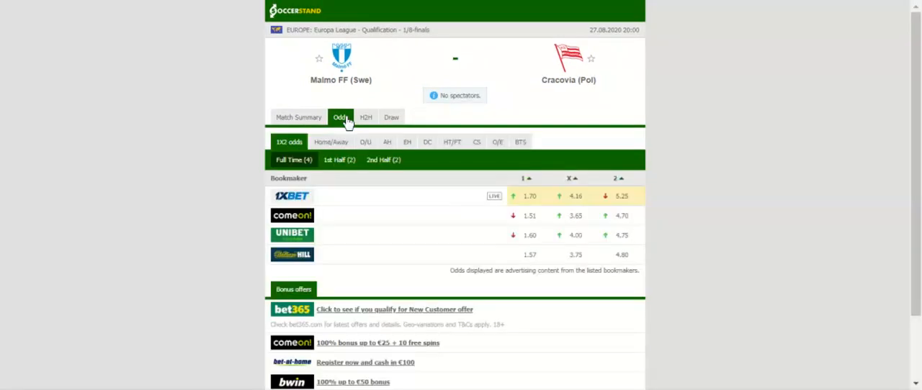
pyautogui.moveTo(349, 122)
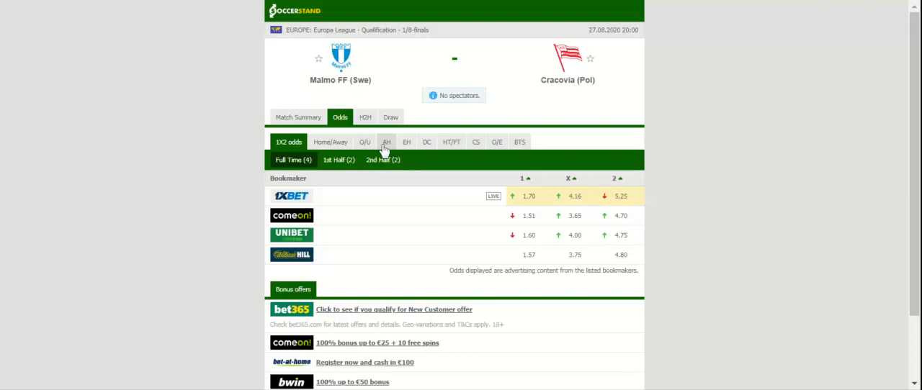
pyautogui.click(406, 141)
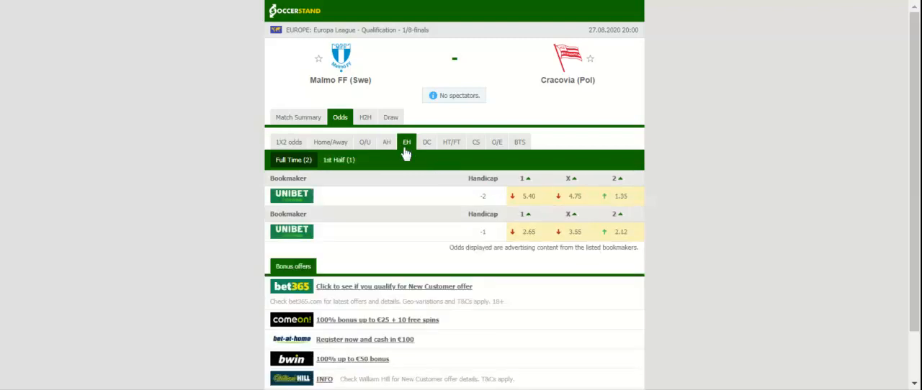